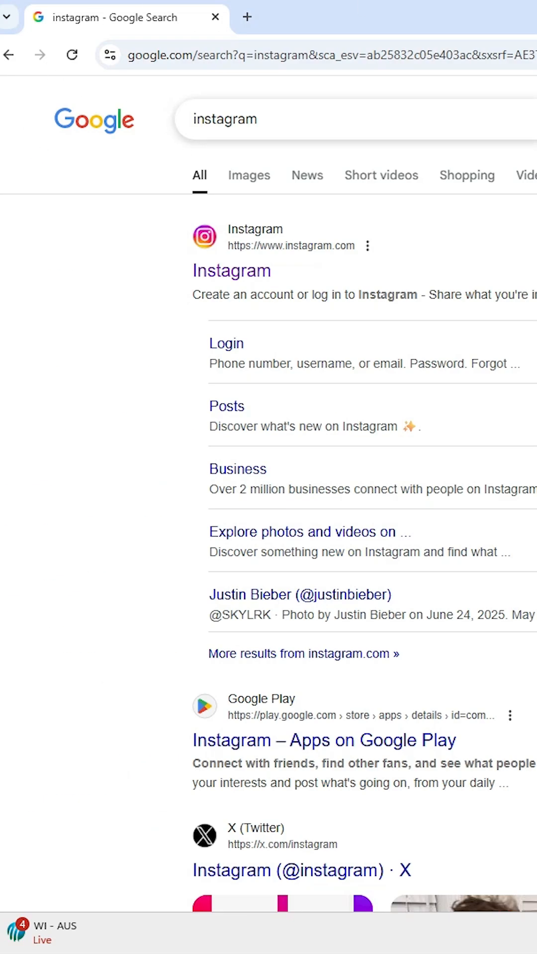
mouse_move(231, 270)
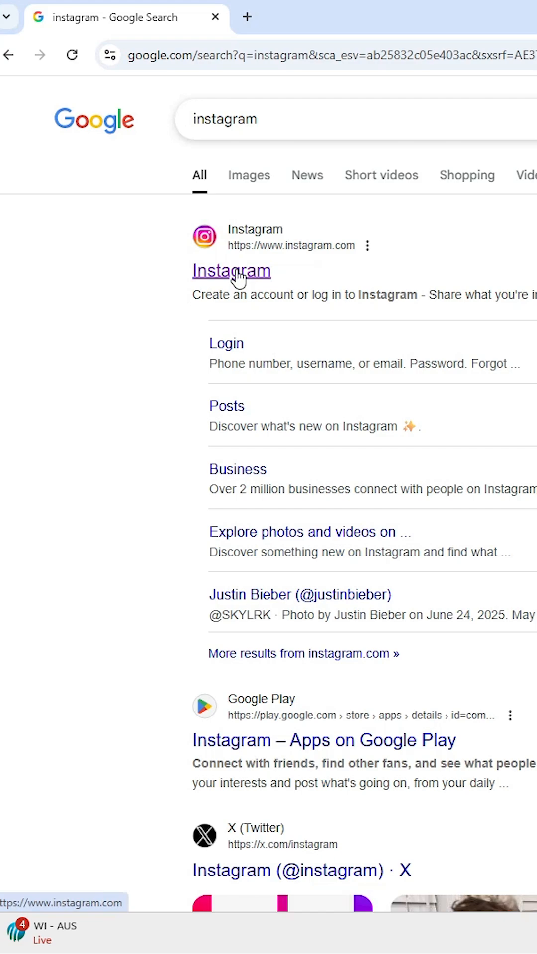
Step: Reach the Instagram login page at instagram.com from the Google results
click(231, 270)
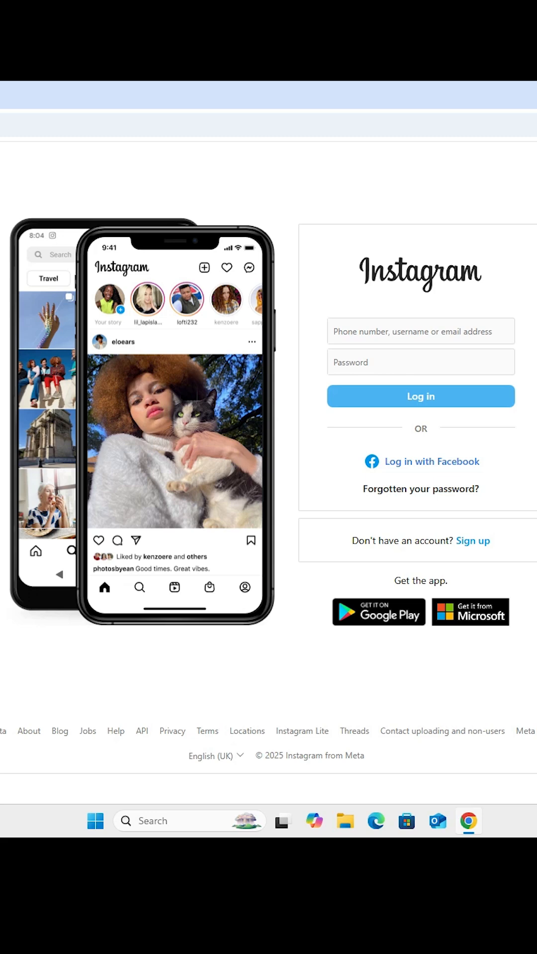
mouse_move(292, 147)
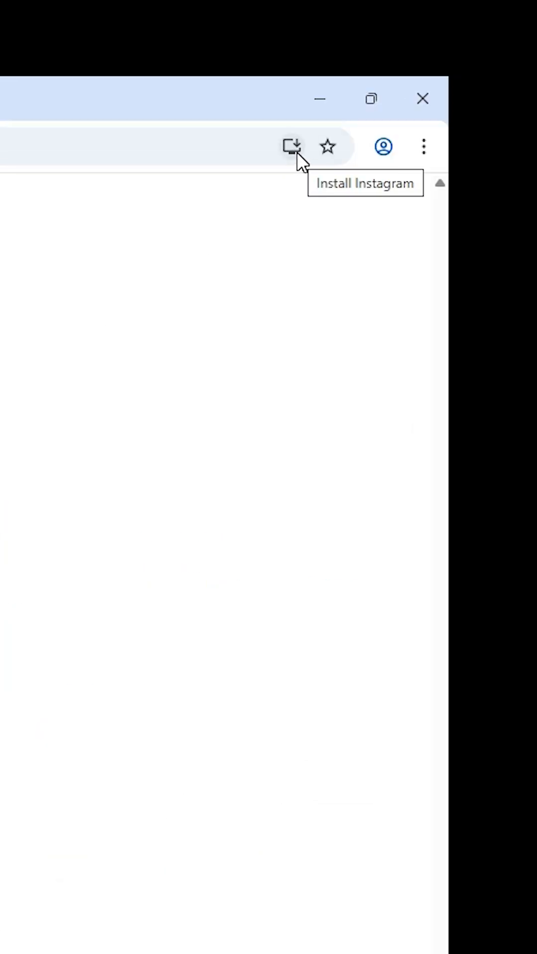
mouse_move(327, 164)
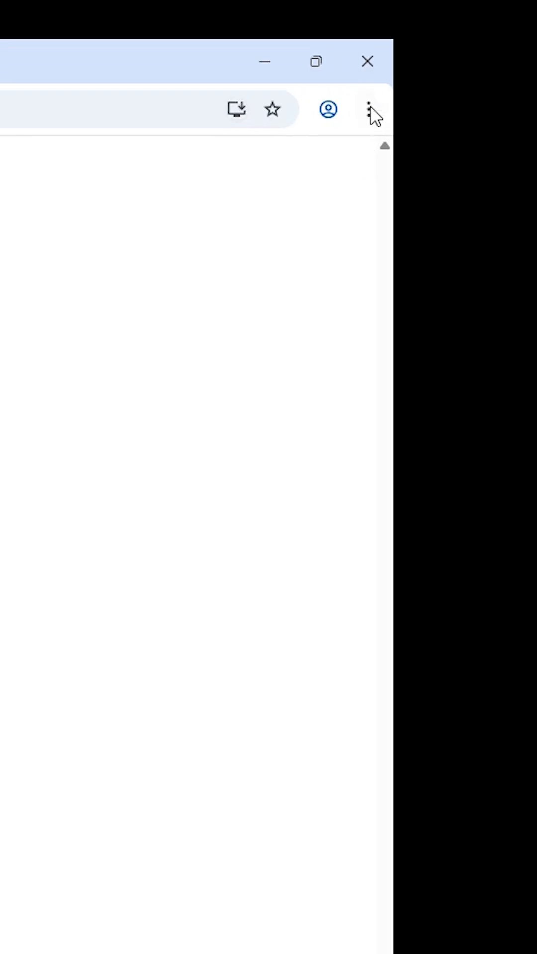
Step: Install Instagram as a Chrome app via Cast, save and share, leaving a desktop shortcut
click(368, 109)
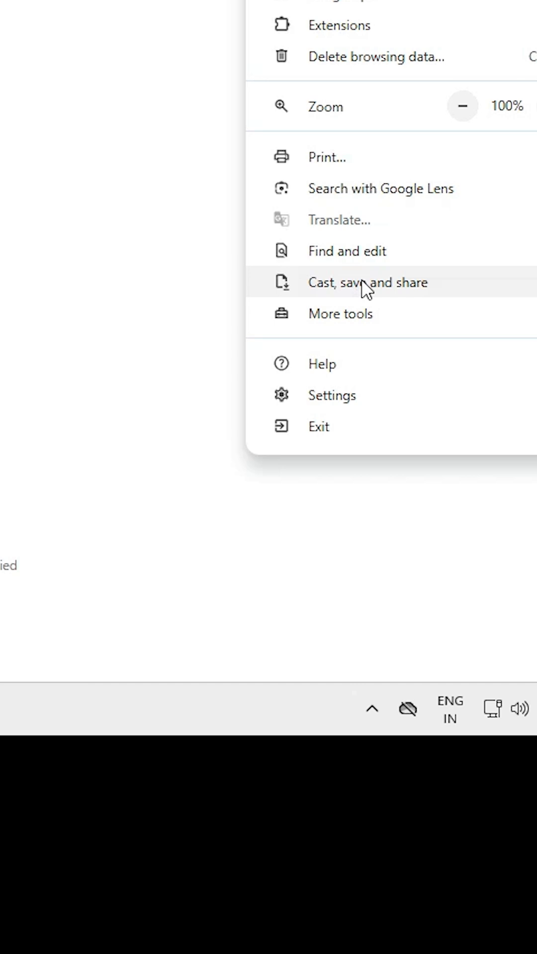
click(367, 282)
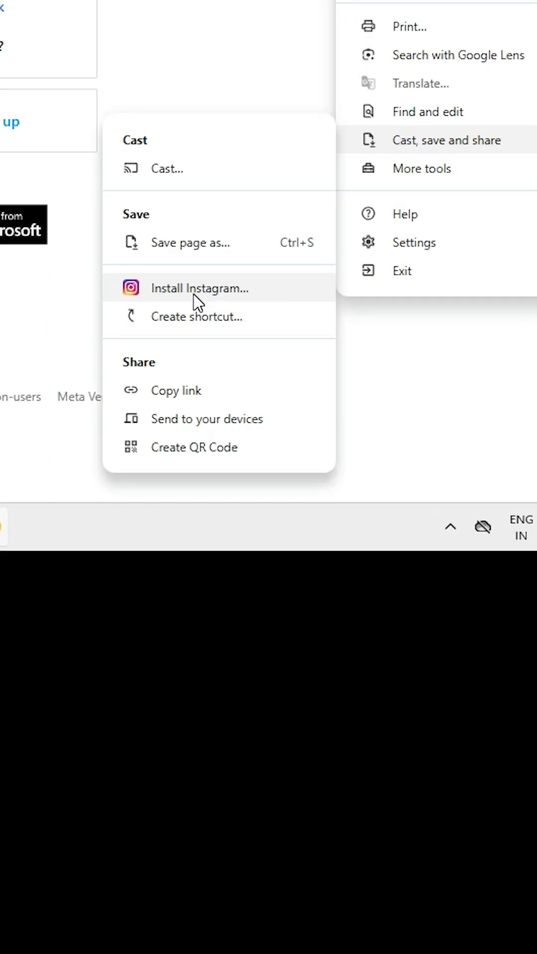
mouse_move(197, 316)
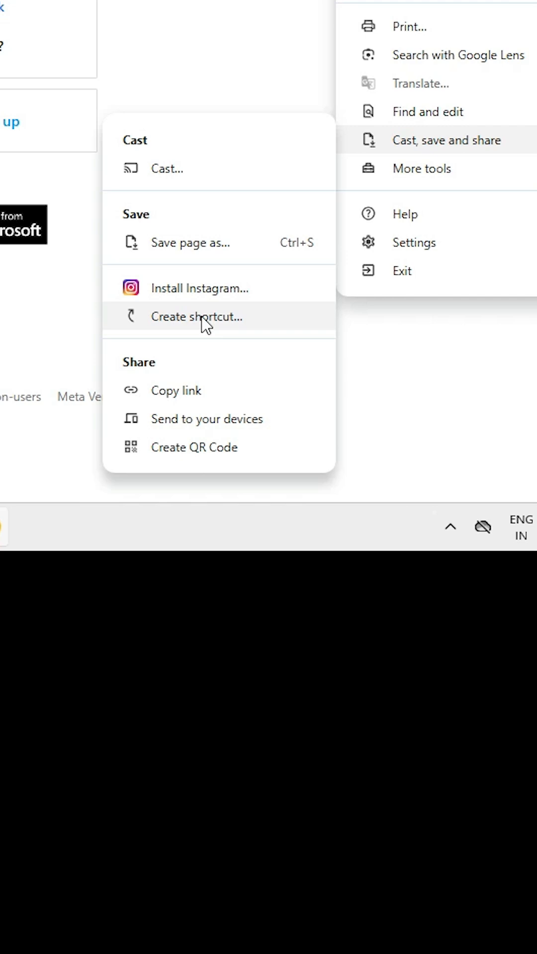
mouse_move(251, 295)
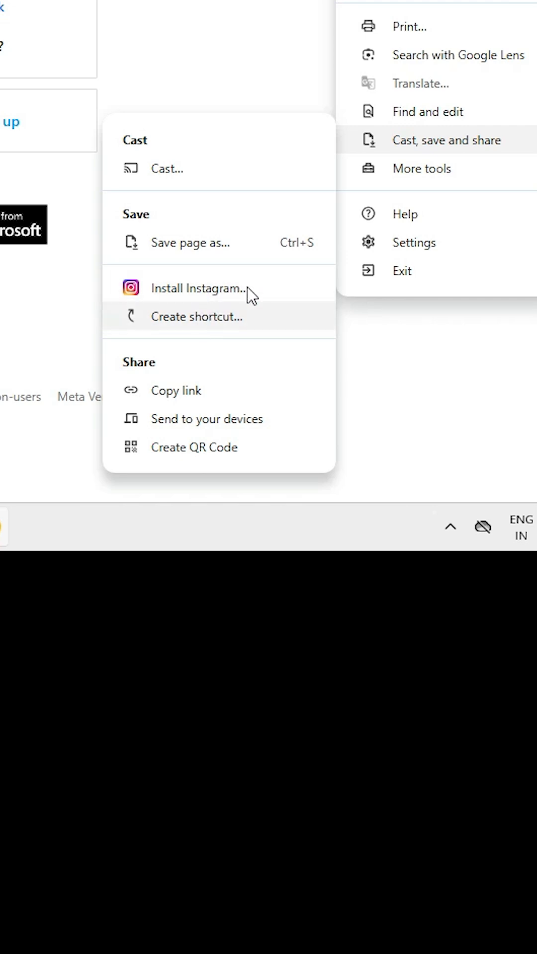
mouse_move(493, 149)
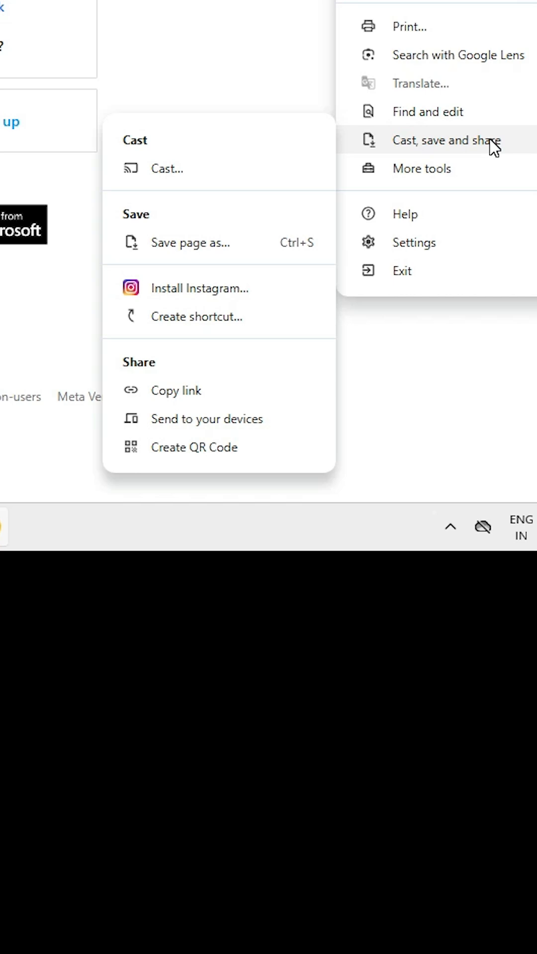
mouse_move(459, 150)
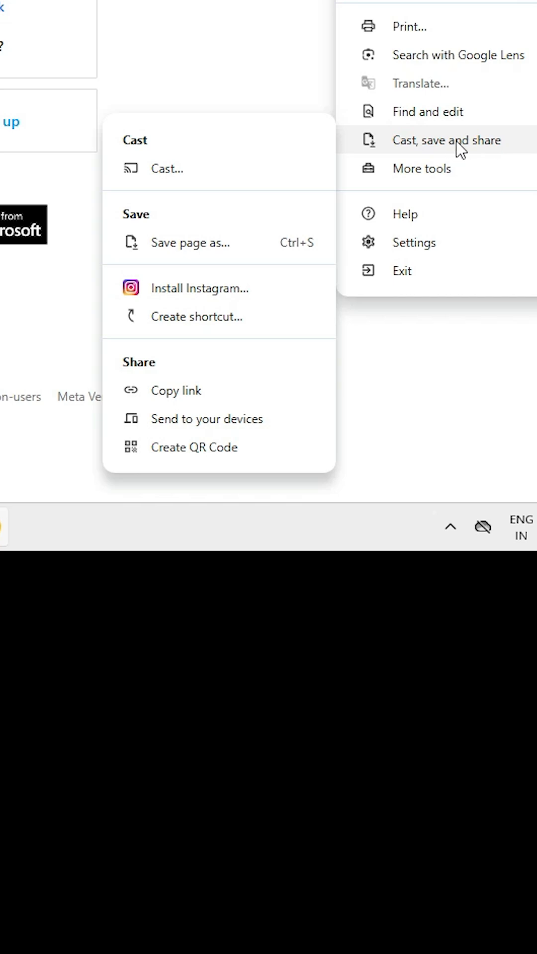
mouse_move(213, 289)
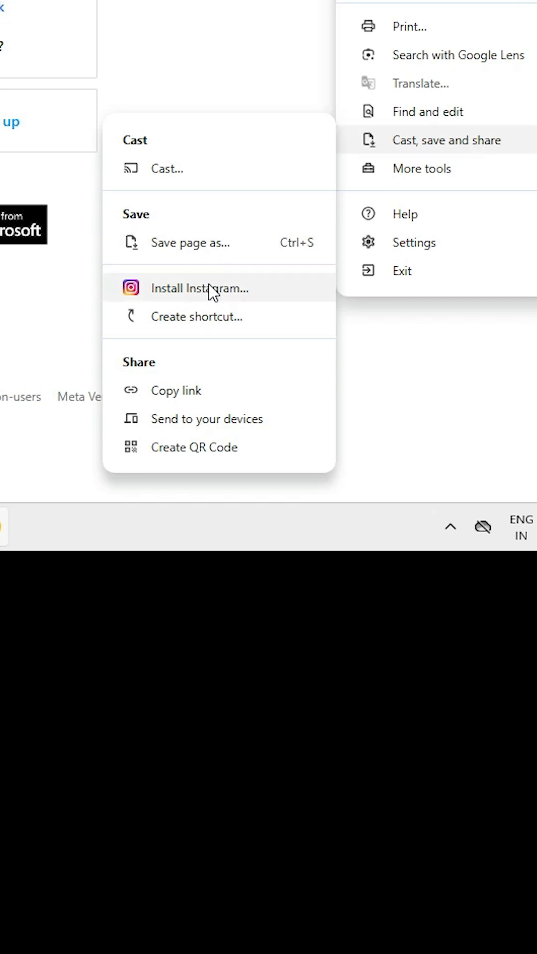
click(199, 288)
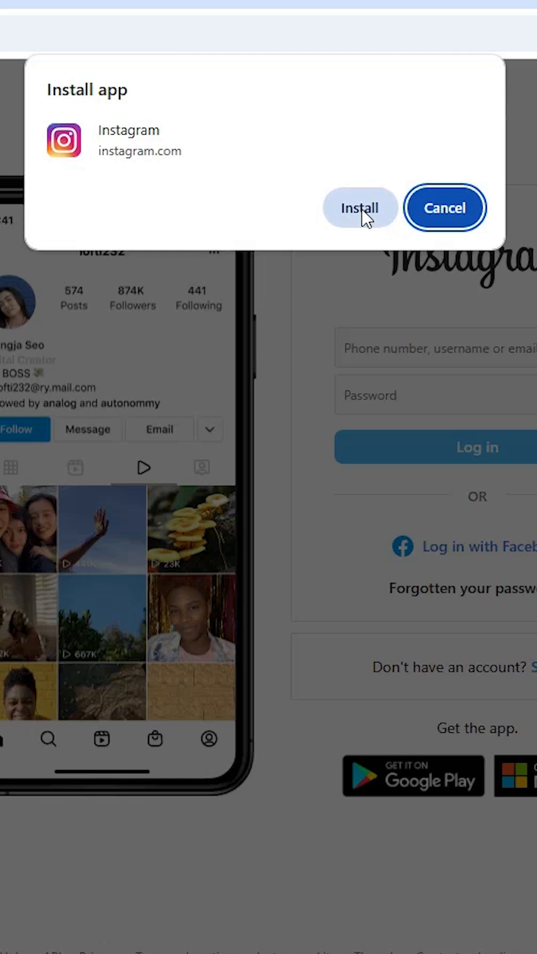
click(360, 208)
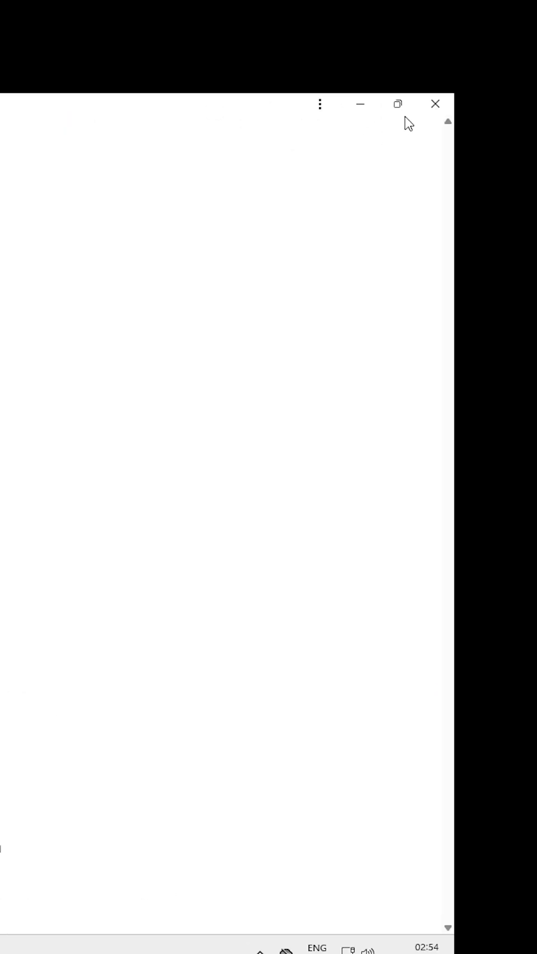
click(435, 103)
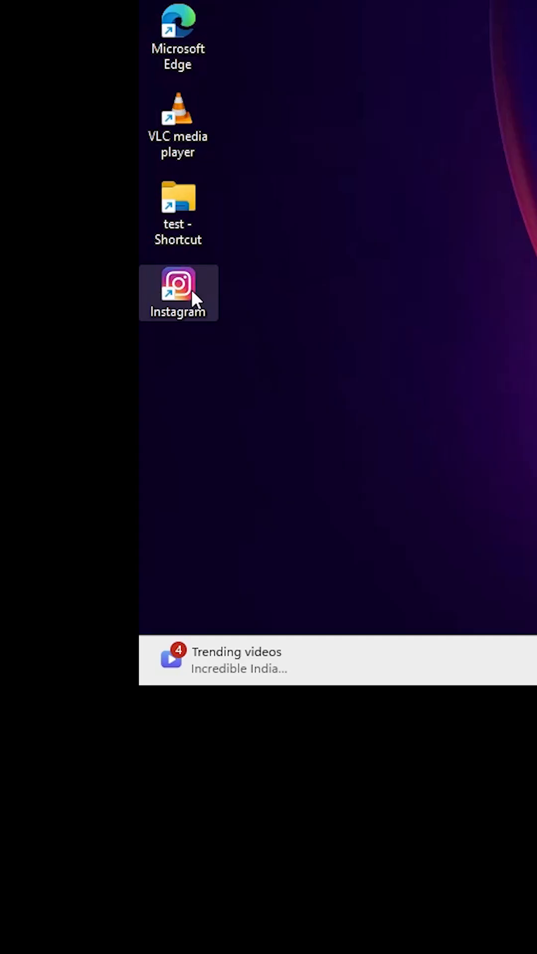